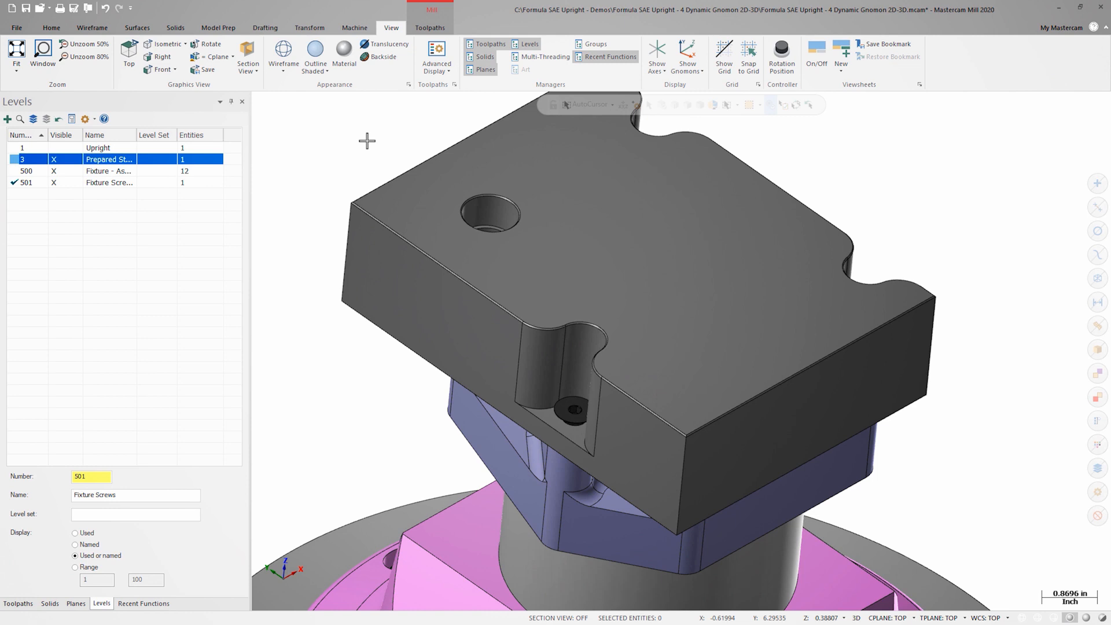
Lock construction to 2D mode in the quick attribute bar and show the Transform tools.
{"action": "left_click", "coordinate": [415, 124]}
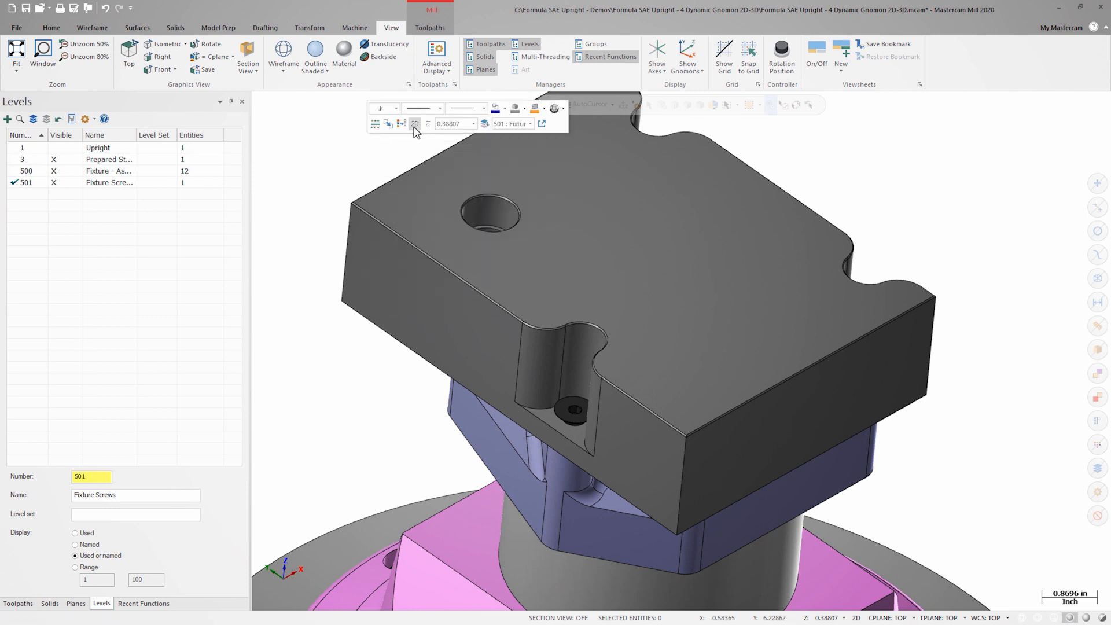
{"action": "left_click", "coordinate": [309, 27]}
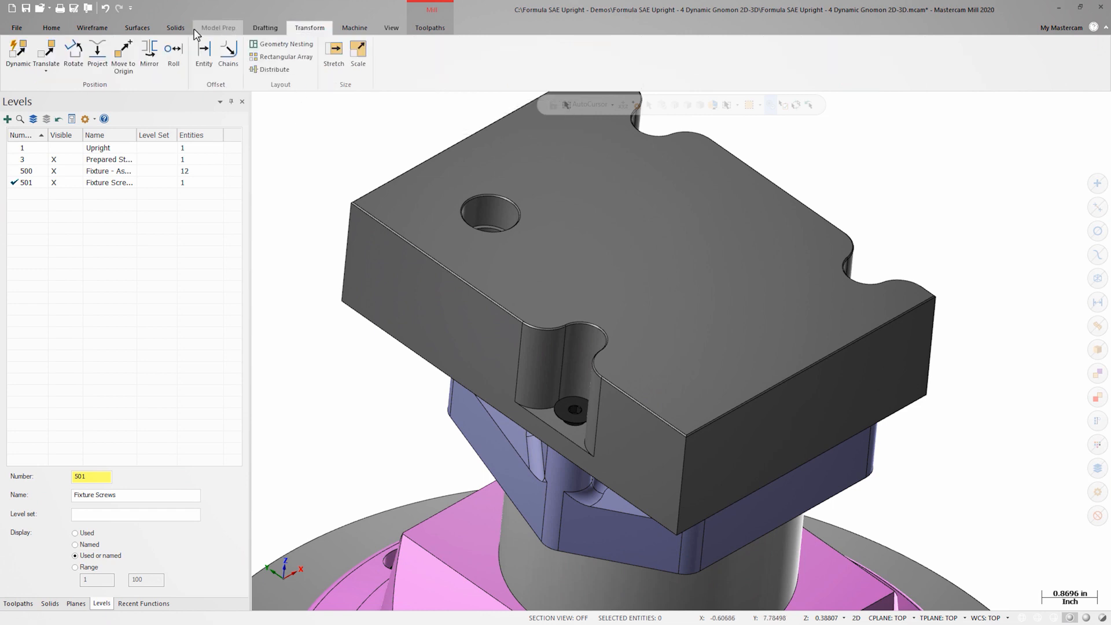
{"action": "left_click", "coordinate": [16, 54]}
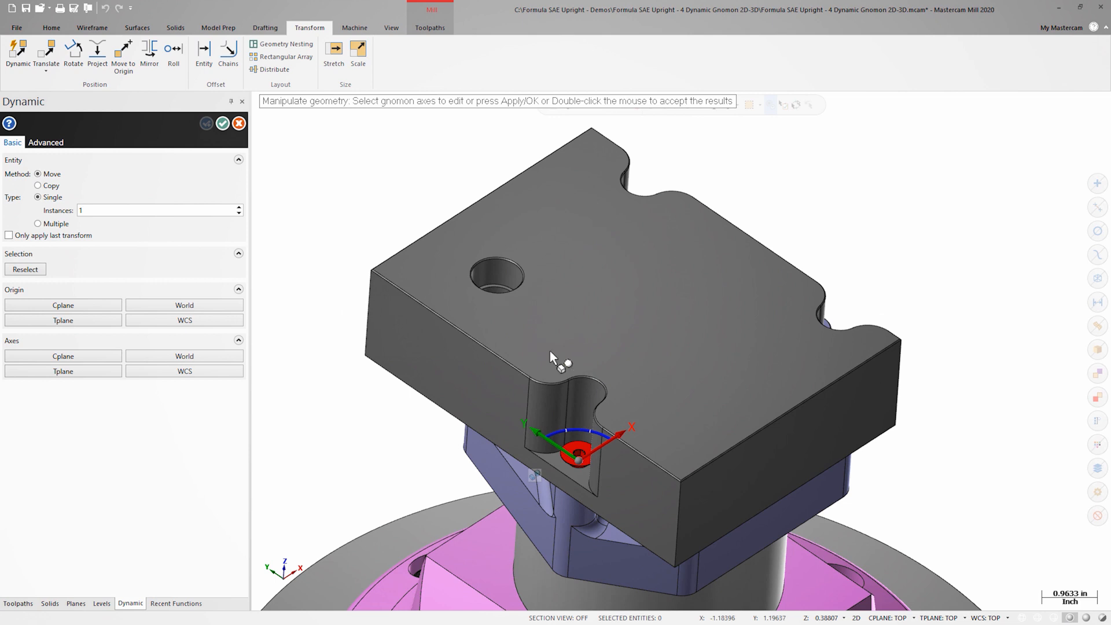
Set the dynamic transform to Copy with Multiple instances, then re-place the gnomon origin on the screw.
{"action": "left_click", "coordinate": [38, 185]}
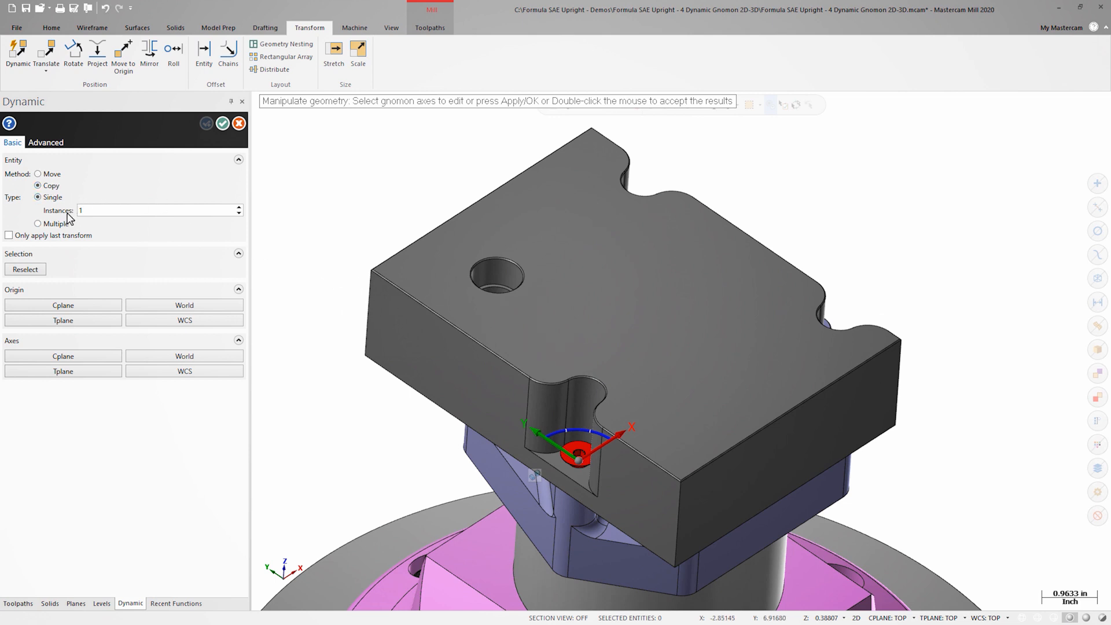
{"action": "left_click", "coordinate": [38, 223]}
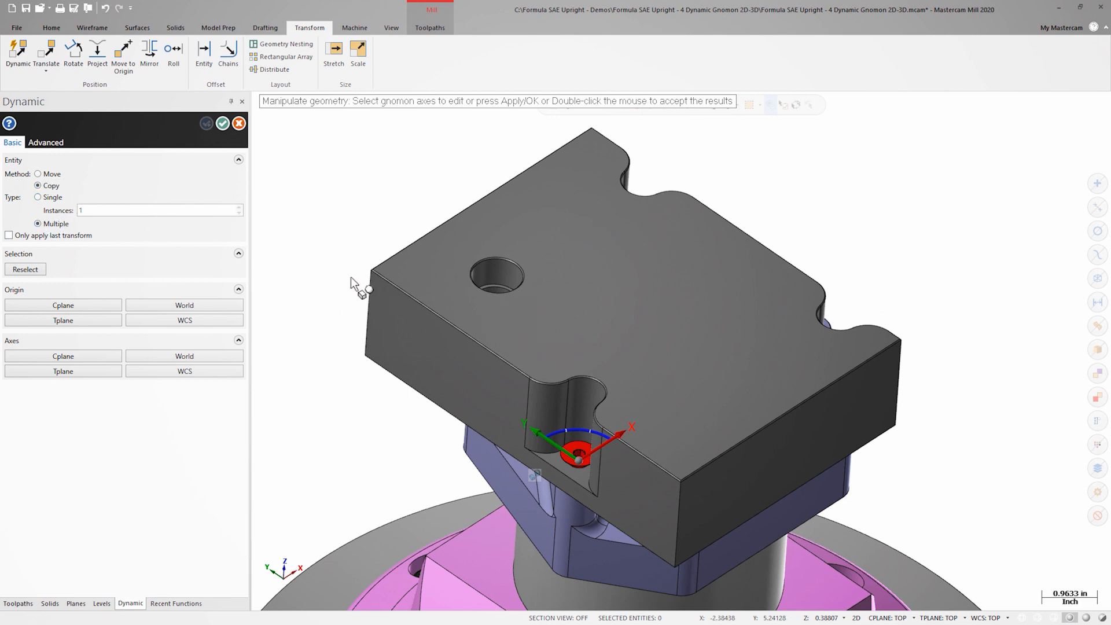
{"action": "scroll", "scroll_direction": "up", "scroll_amount": 3}
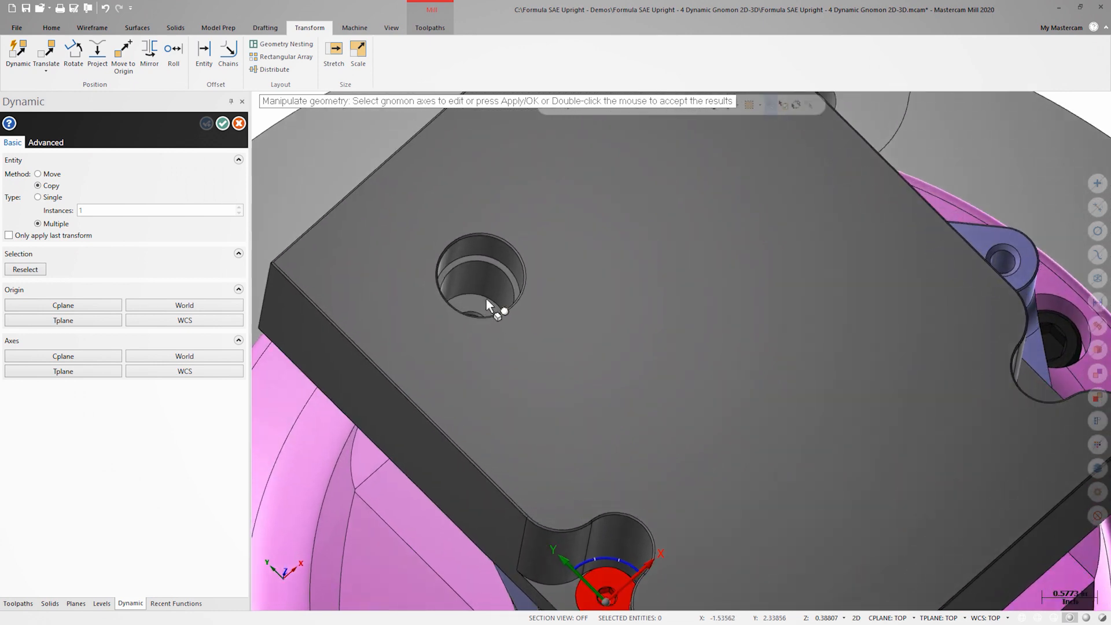
{"action": "scroll", "scroll_direction": "up", "scroll_amount": 3}
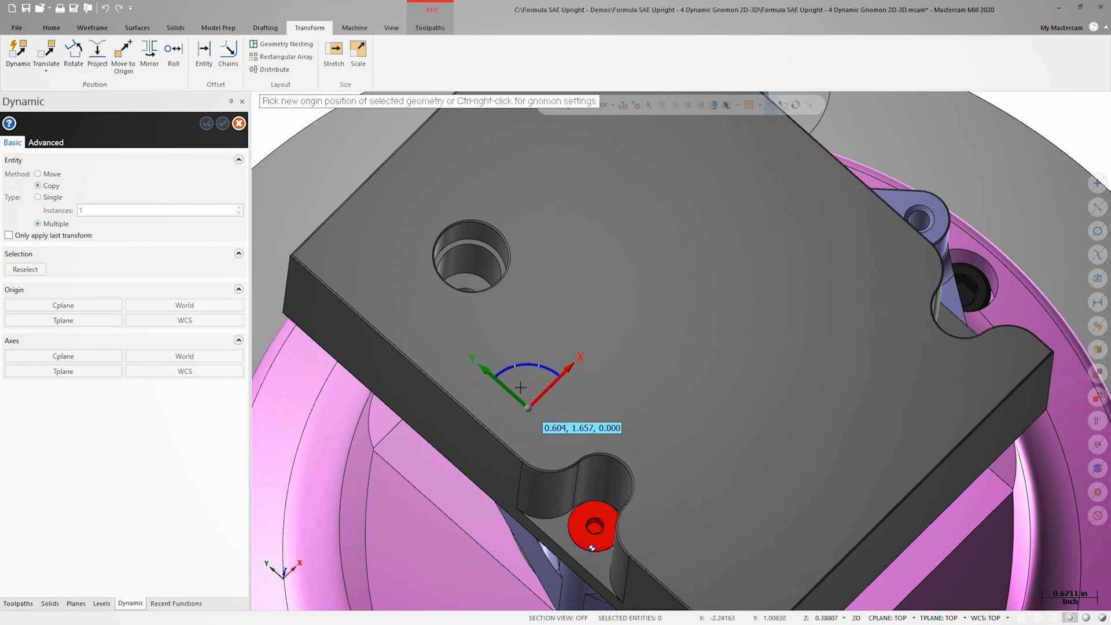
{"action": "left_click", "coordinate": [465, 283]}
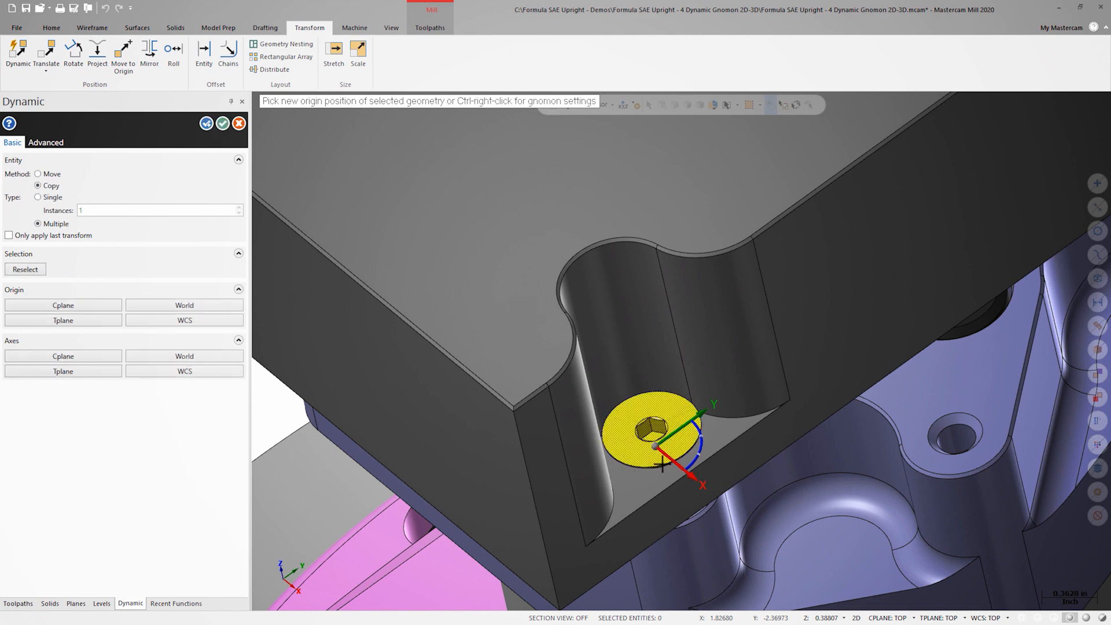
Accept the four screw copies on level 501, clear the selection, and restart Dynamic transform.
{"action": "key", "text": "Escape"}
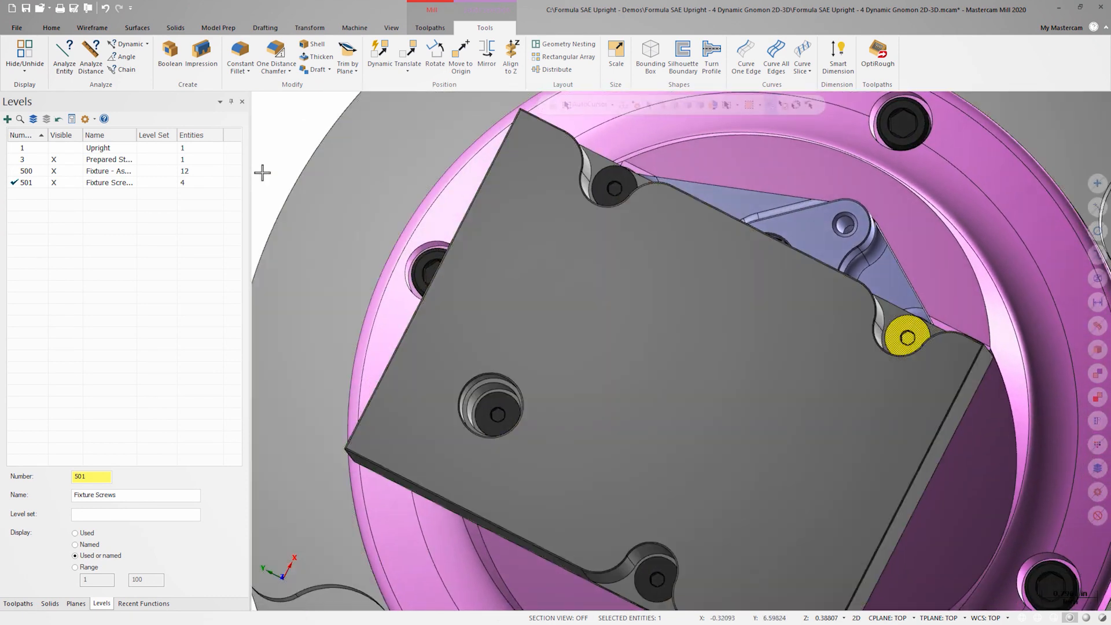
{"action": "left_click", "coordinate": [309, 28]}
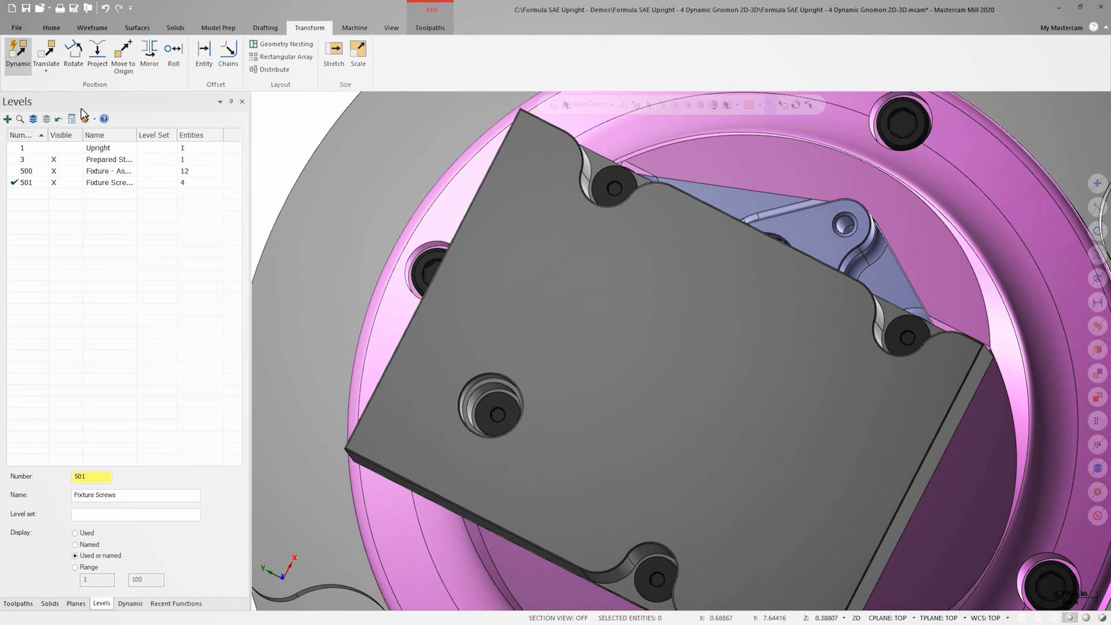
{"action": "left_click", "coordinate": [17, 53]}
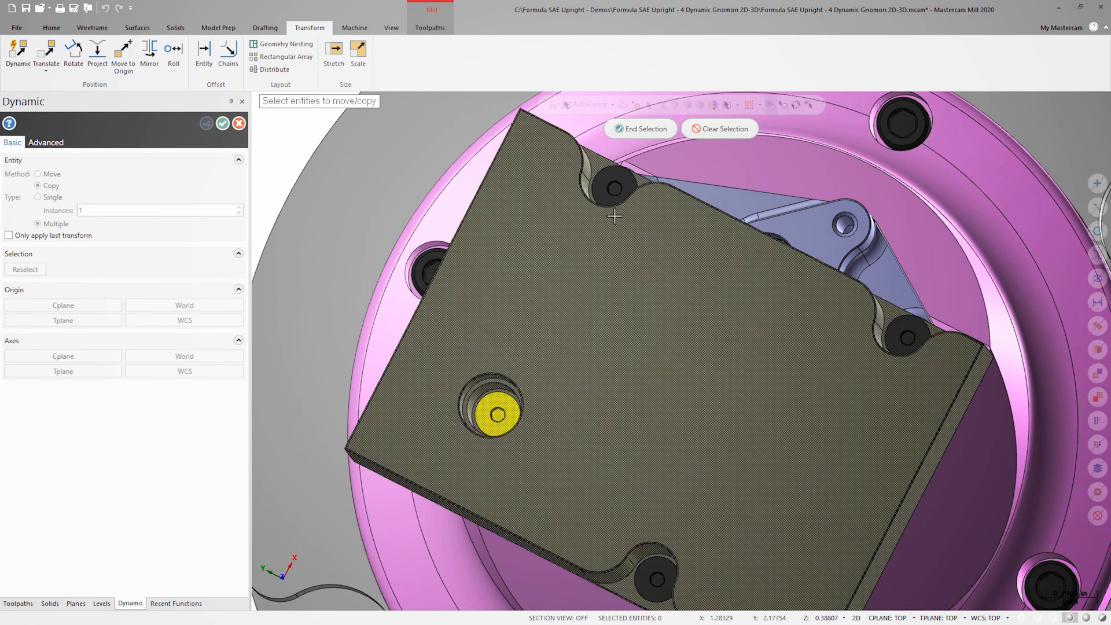